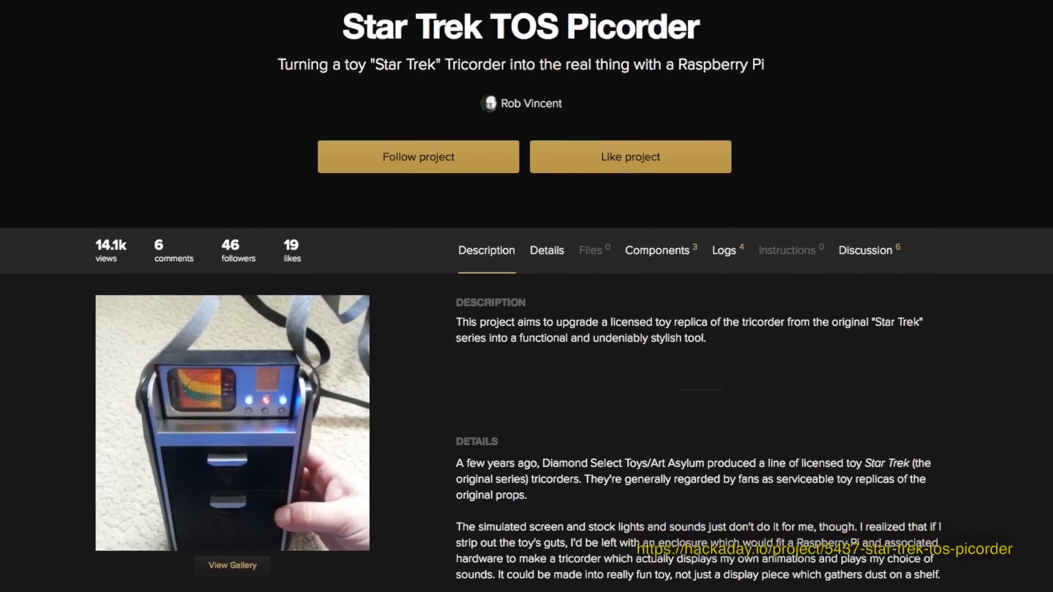
# Step: Scroll past the Picorder's Description and Details sections toward its components
pyautogui.scroll(-3)
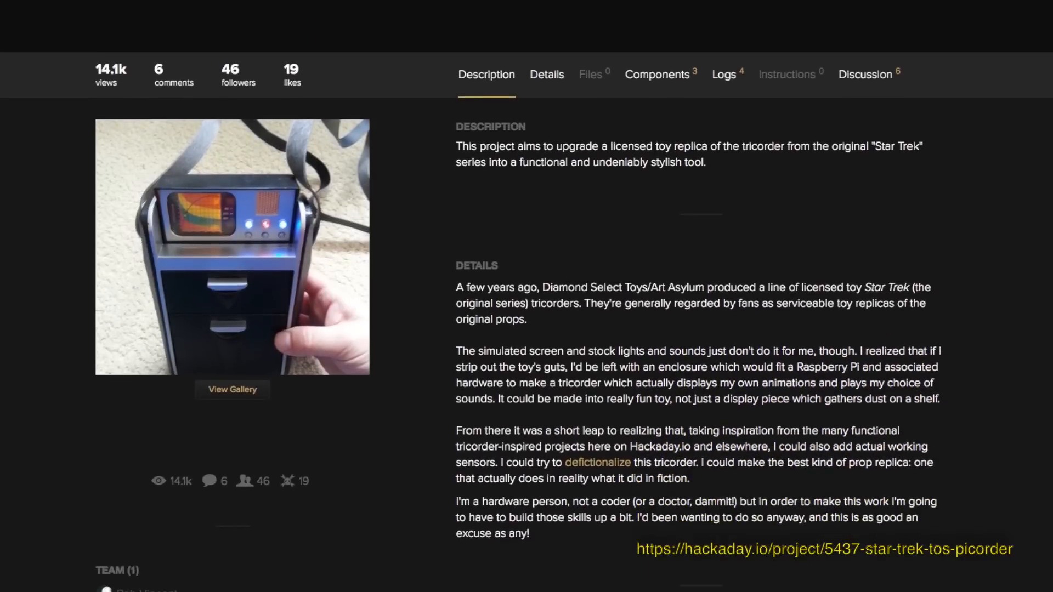
pyautogui.scroll(-3)
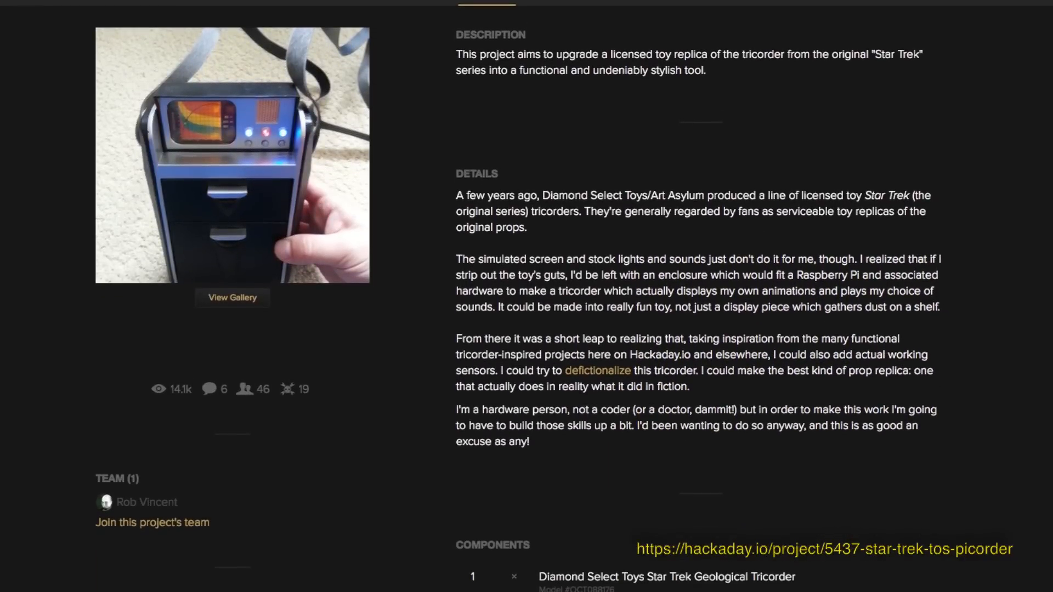
pyautogui.scroll(-3)
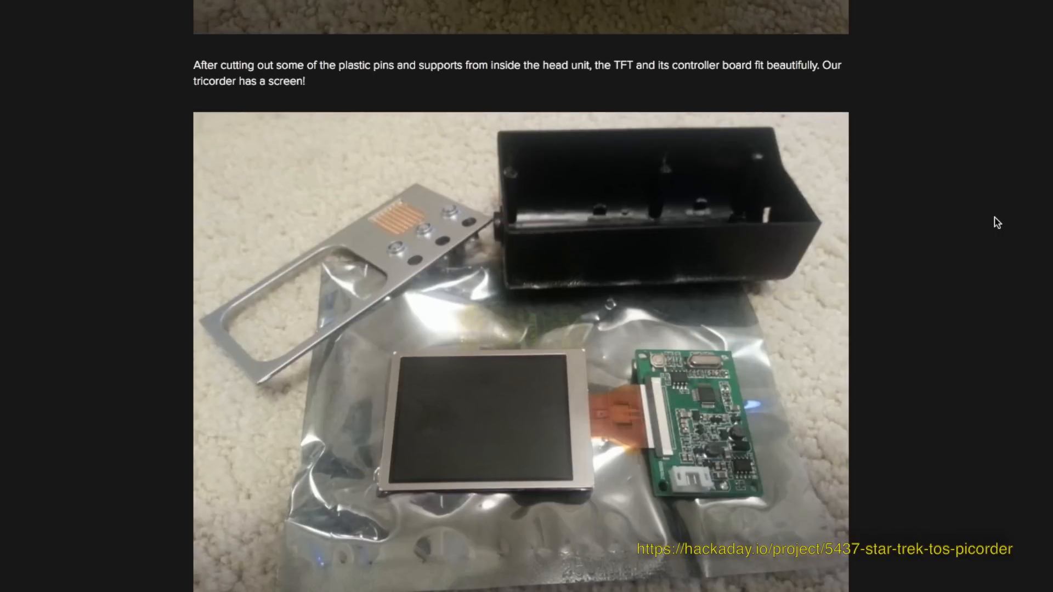
# Step: Show the three Picorder components: toy tricorder, Raspberry Pi 1 Model B+, 2.5" TFT display
pyautogui.click(471, 168)
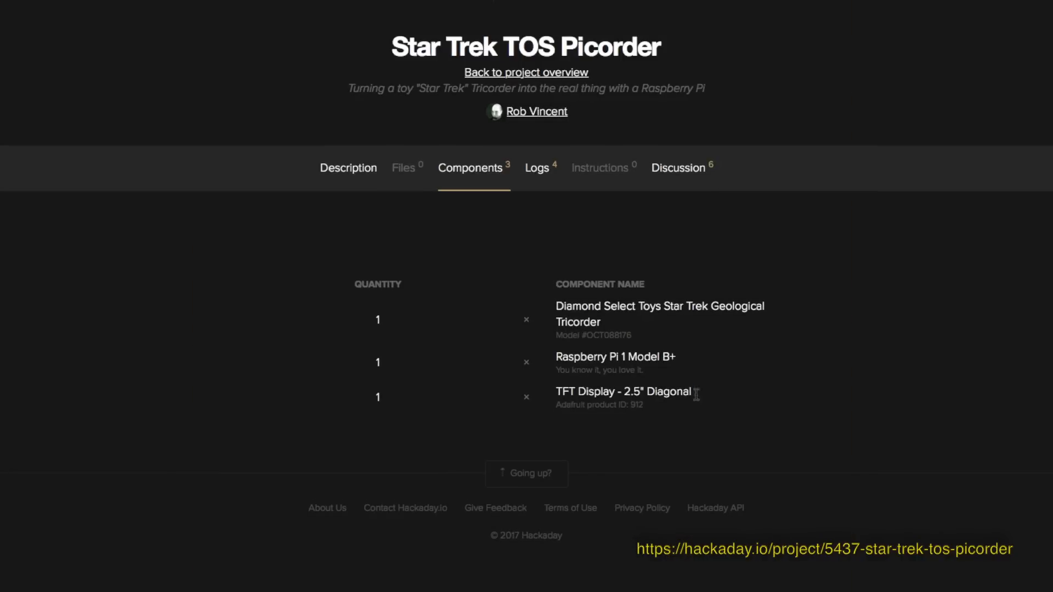
pyautogui.moveTo(759, 404)
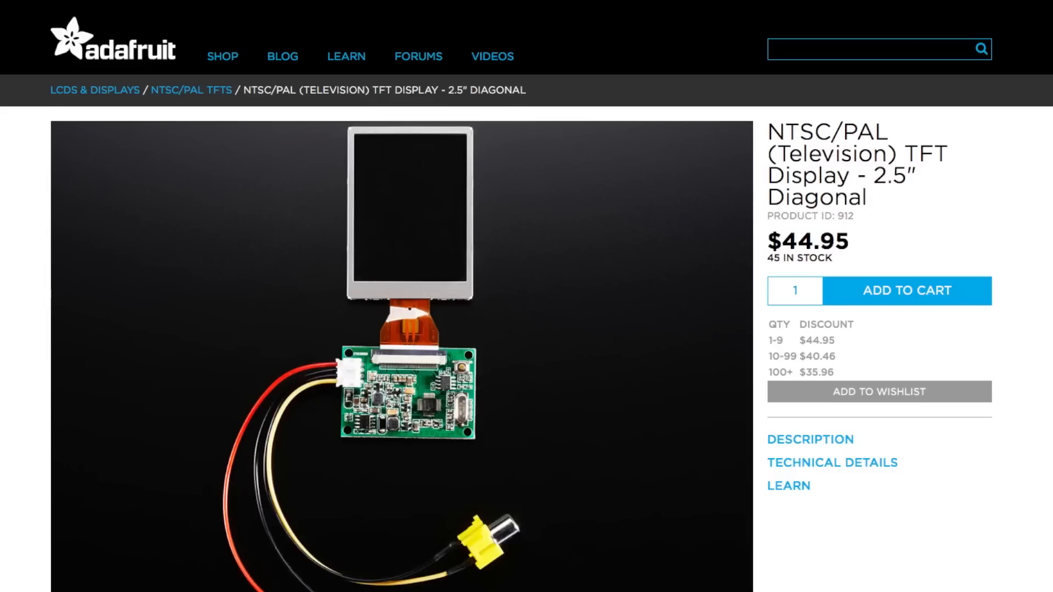
# Step: Scroll the Adafruit NTSC/PAL 2.5" TFT display page (product 912) to its photos
pyautogui.scroll(-3)
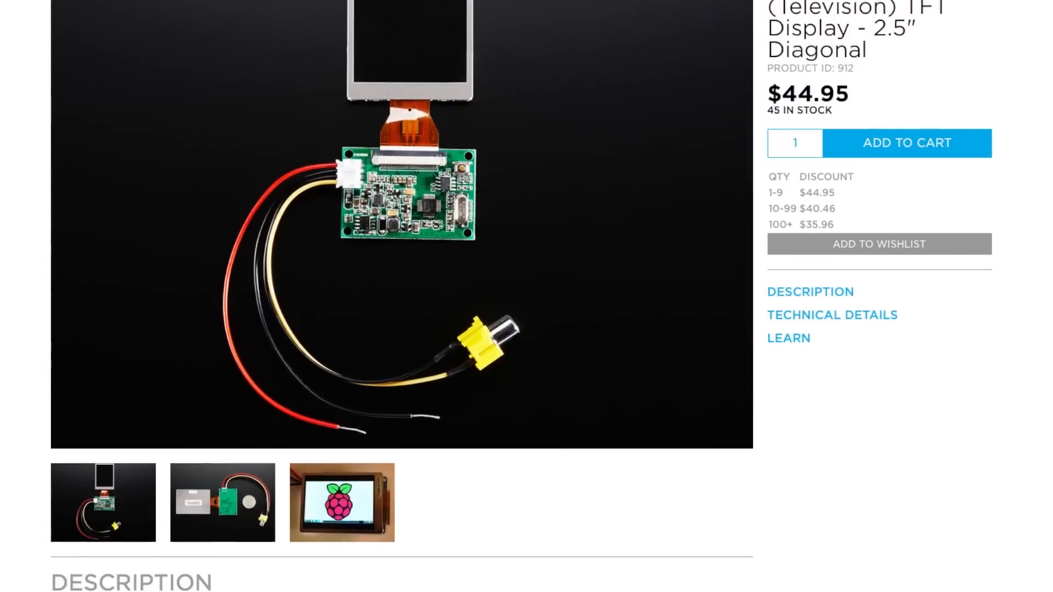